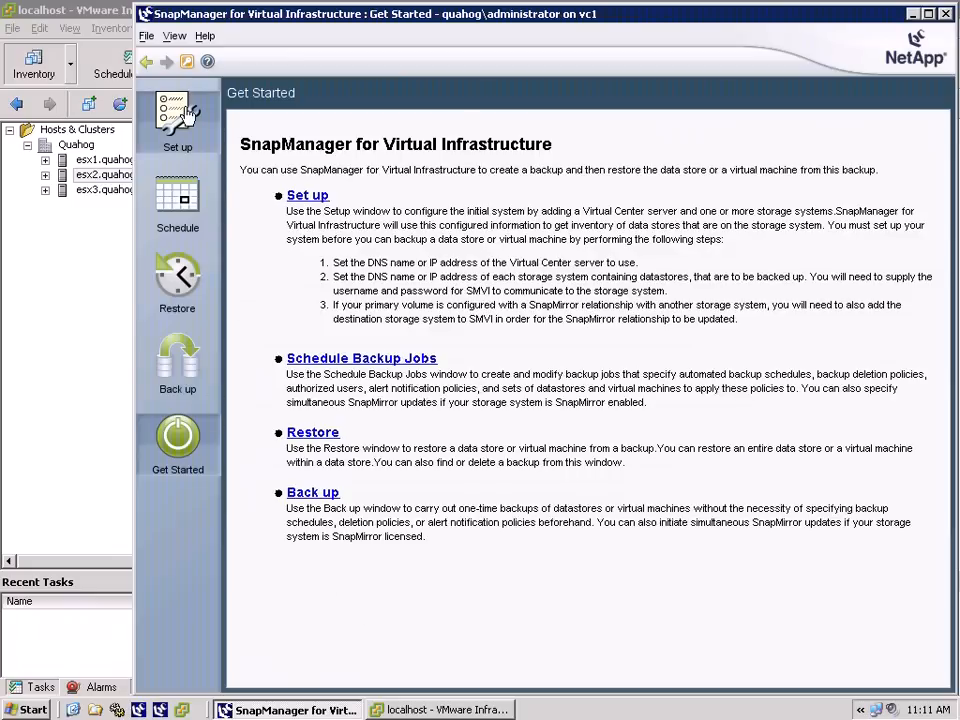
Step: Review the VirtualCenter and storage setup, then view the scheduled backup jobs list
click(177, 120)
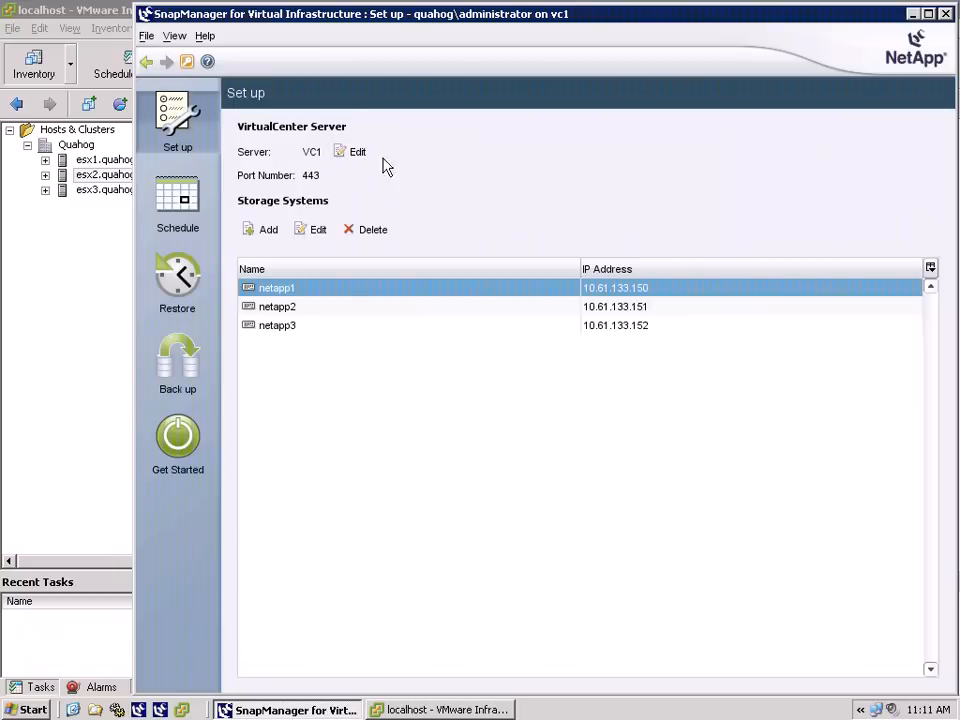
mouse_move(351, 332)
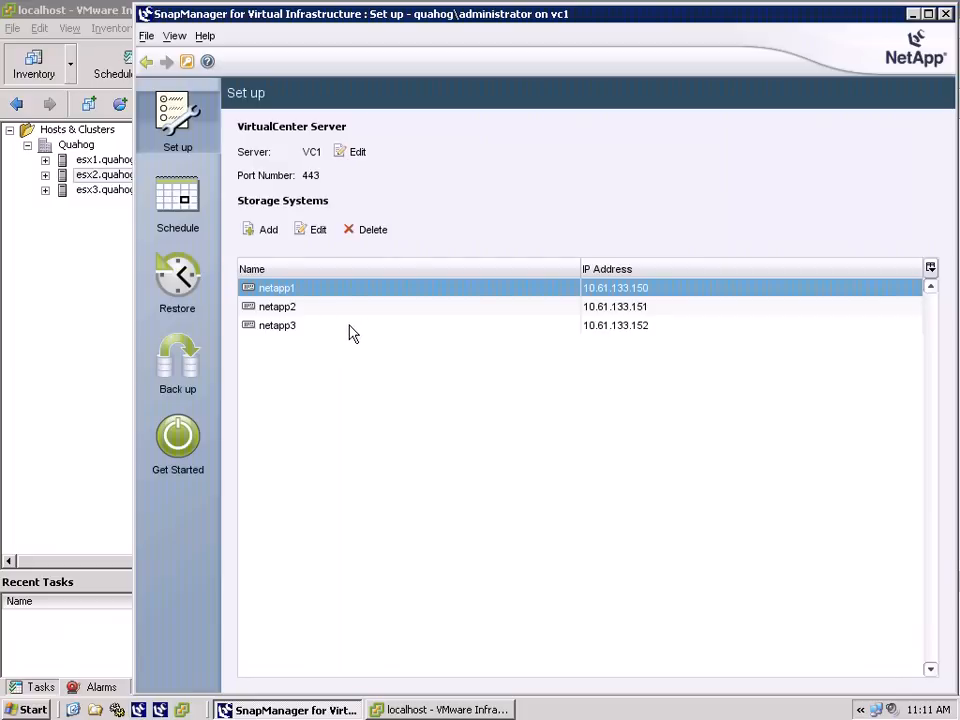
click(177, 200)
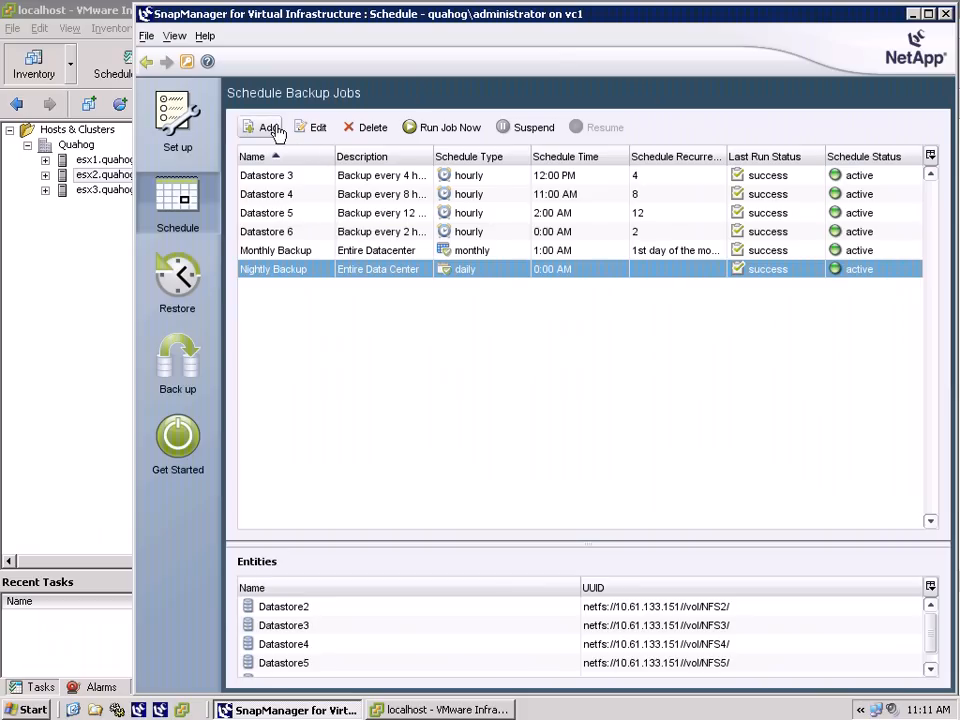
Step: Create job 'Datastore 2' backing up Datastore2 every 4 hours from 2:00 PM, 30-day retention
click(262, 127)
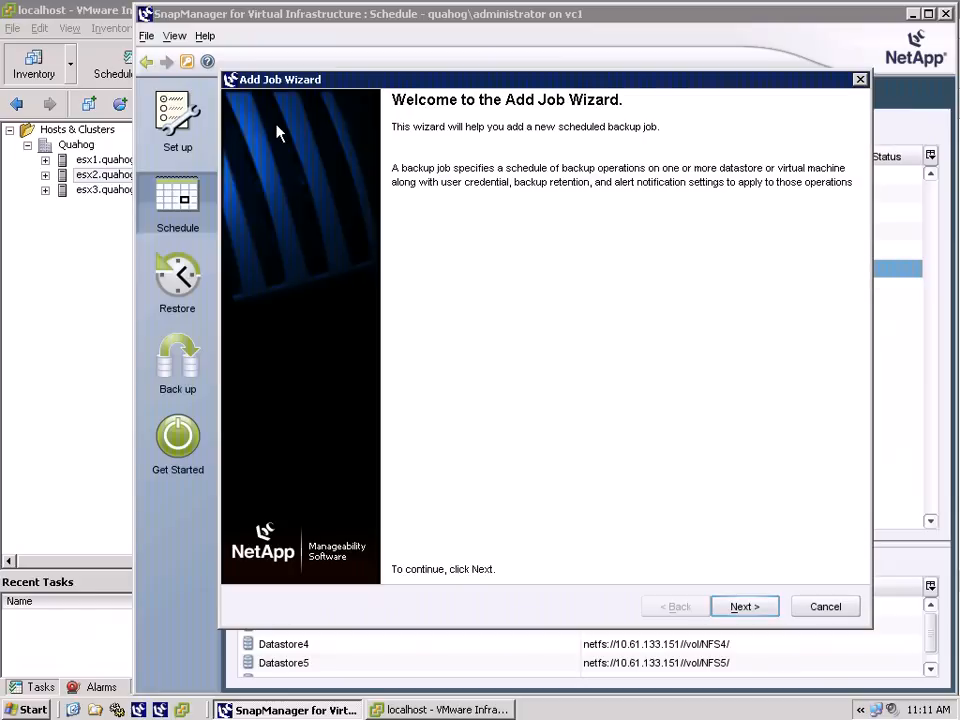
click(744, 606)
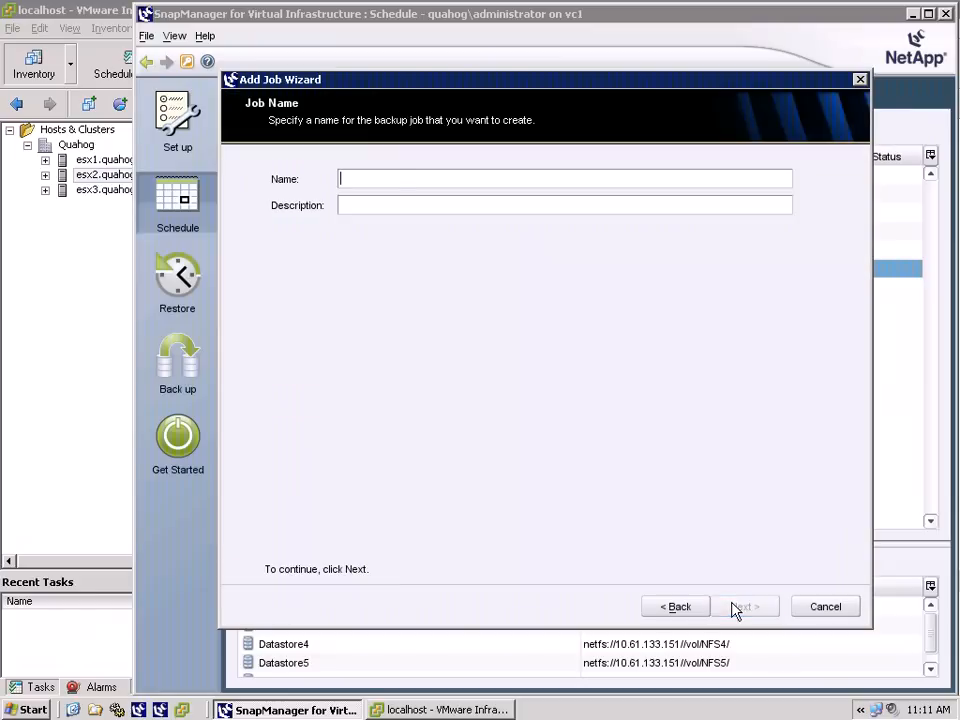
text(Datast)
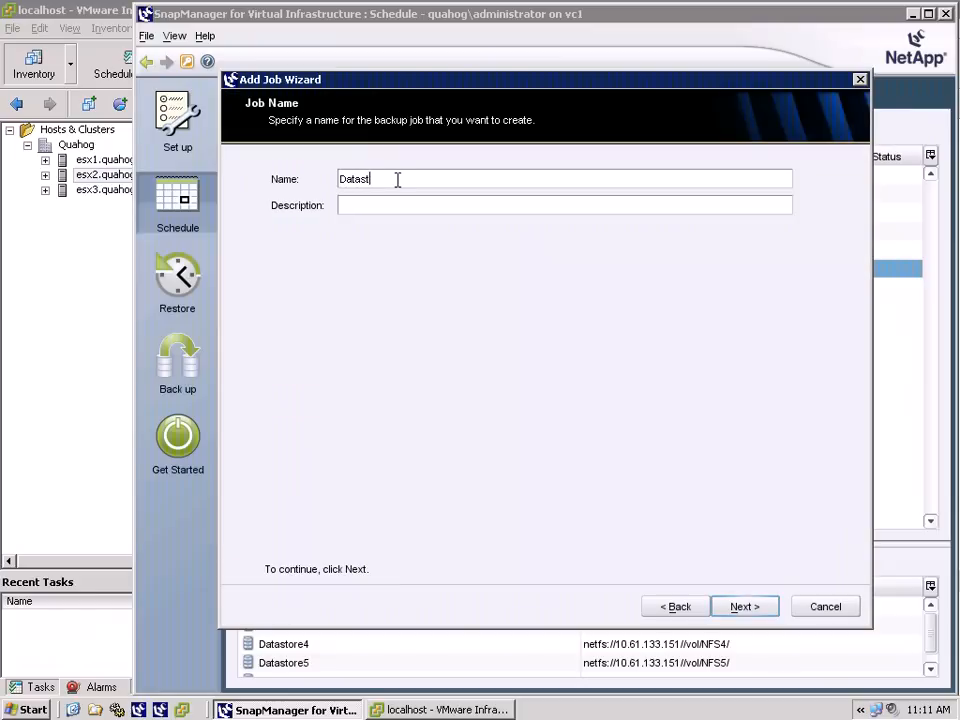
text(ore 2)
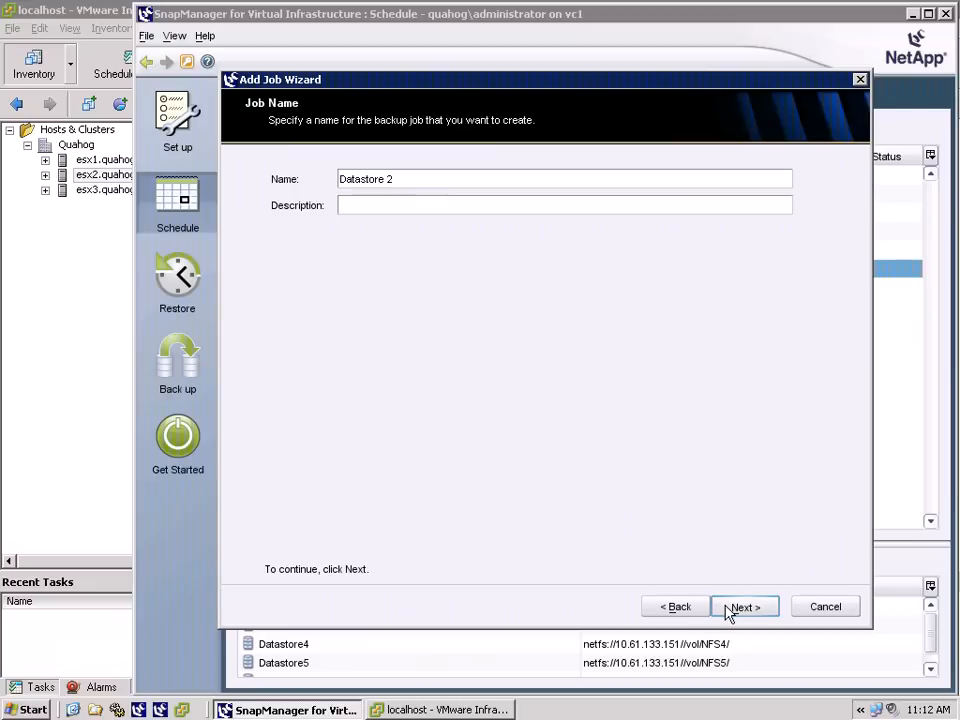
click(743, 606)
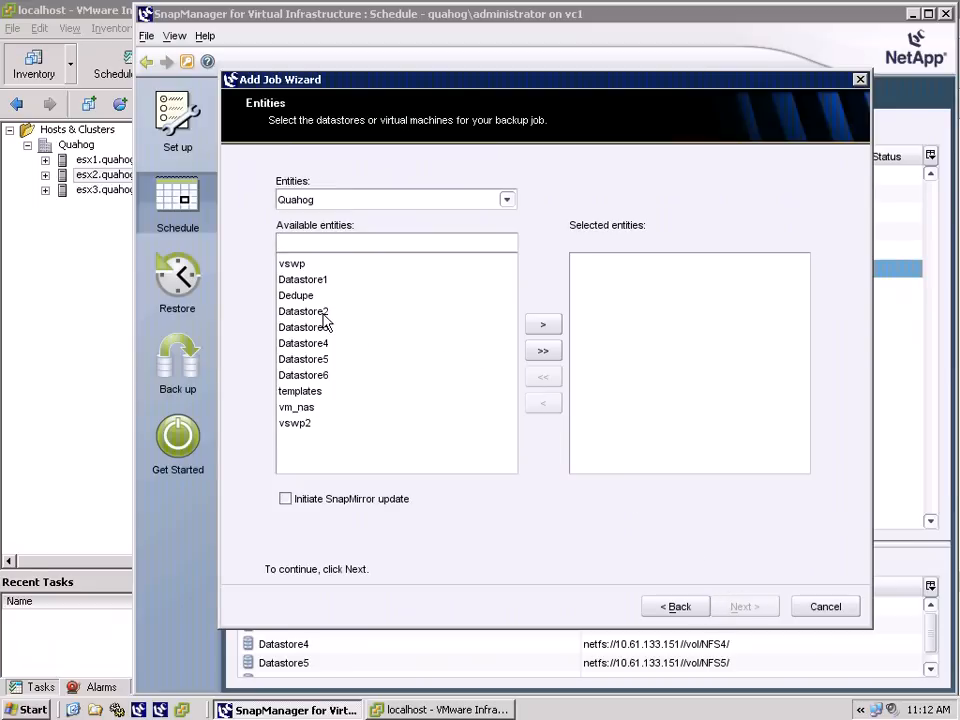
click(543, 324)
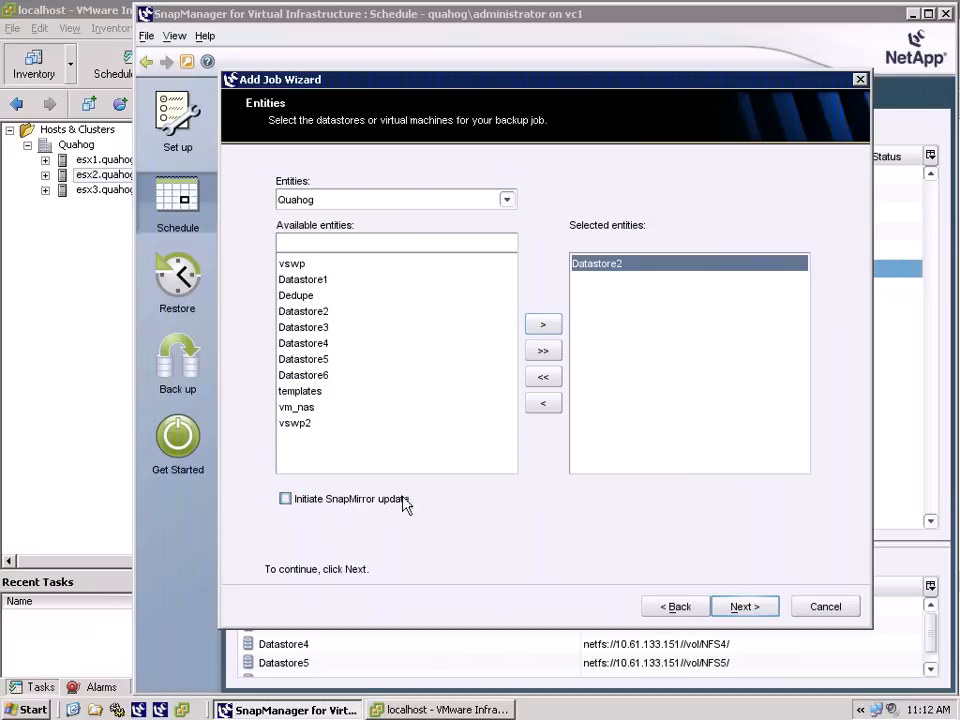
click(744, 606)
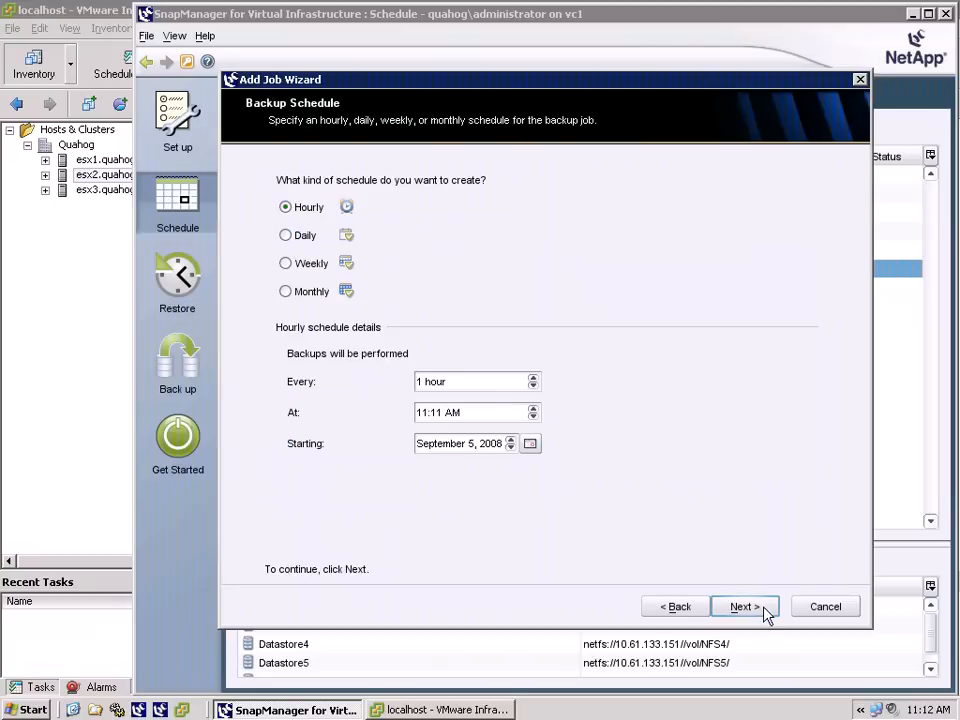
mouse_move(478, 372)
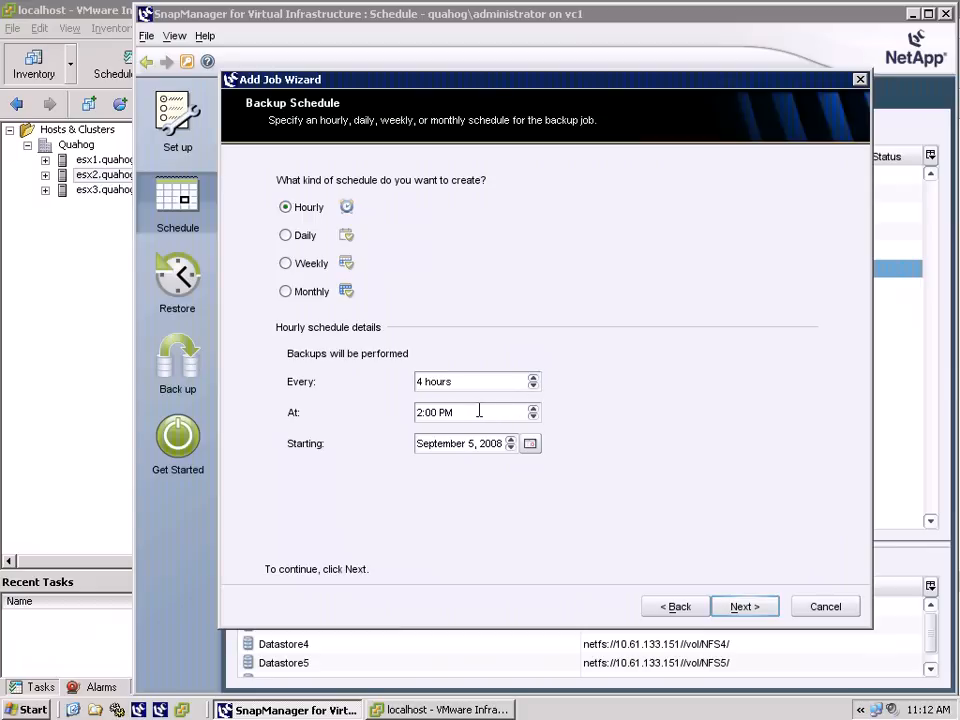
mouse_move(745, 606)
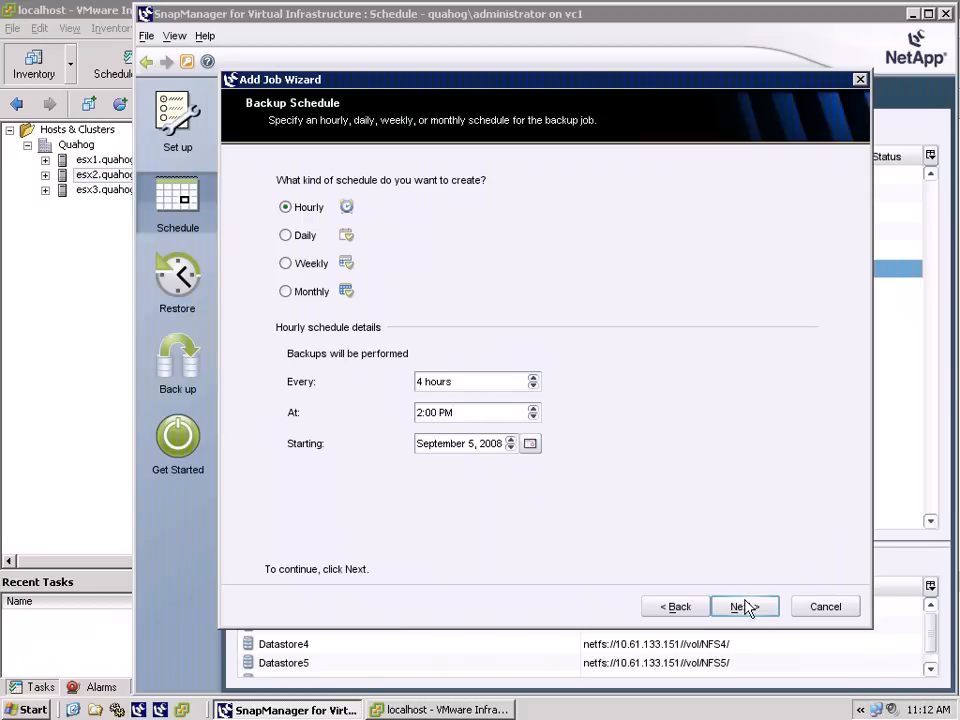
click(744, 606)
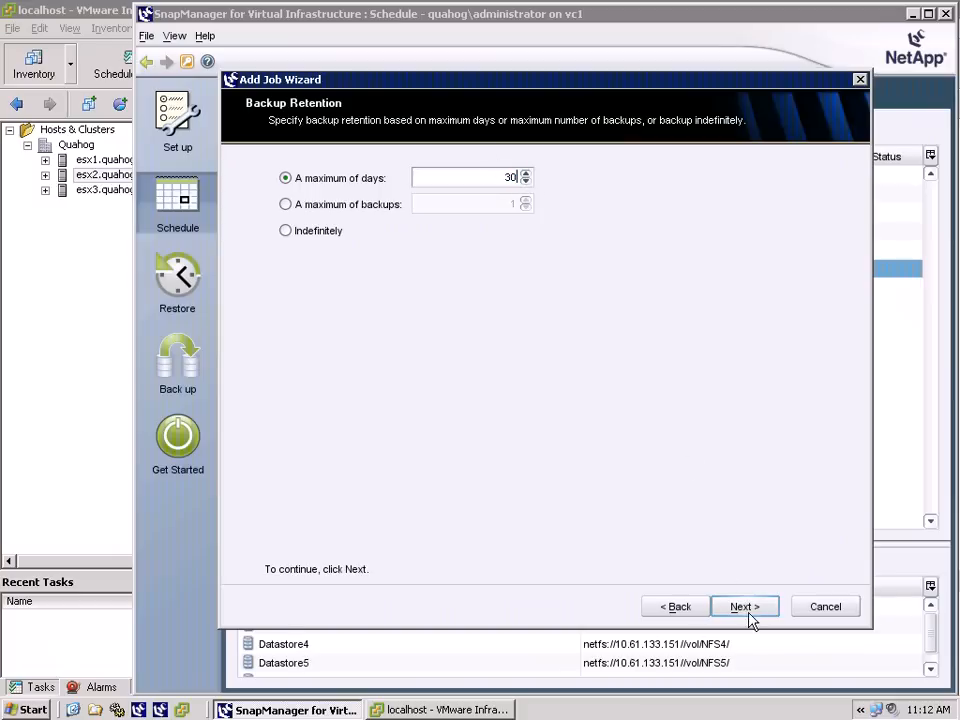
click(744, 606)
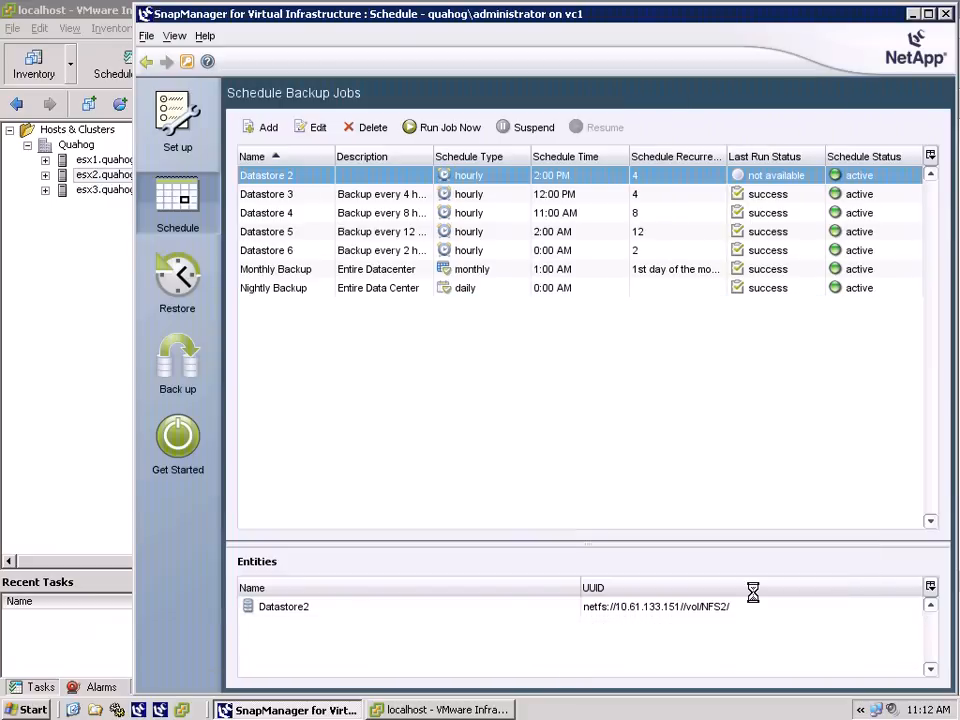
Step: Start an automatically named one-time backup of Datastore2
click(177, 365)
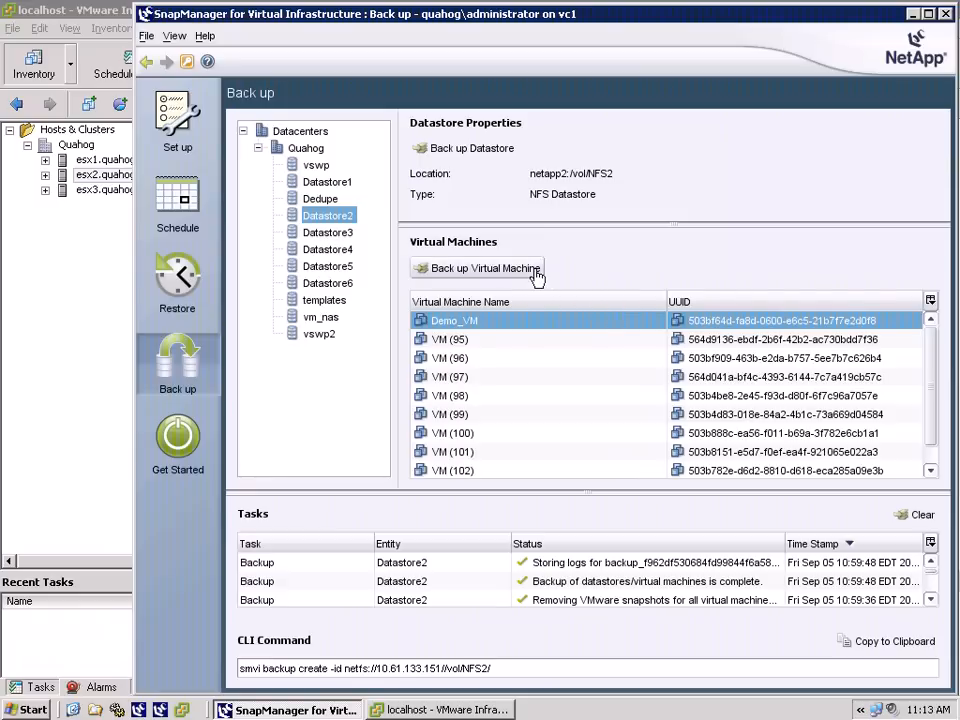
mouse_move(505, 183)
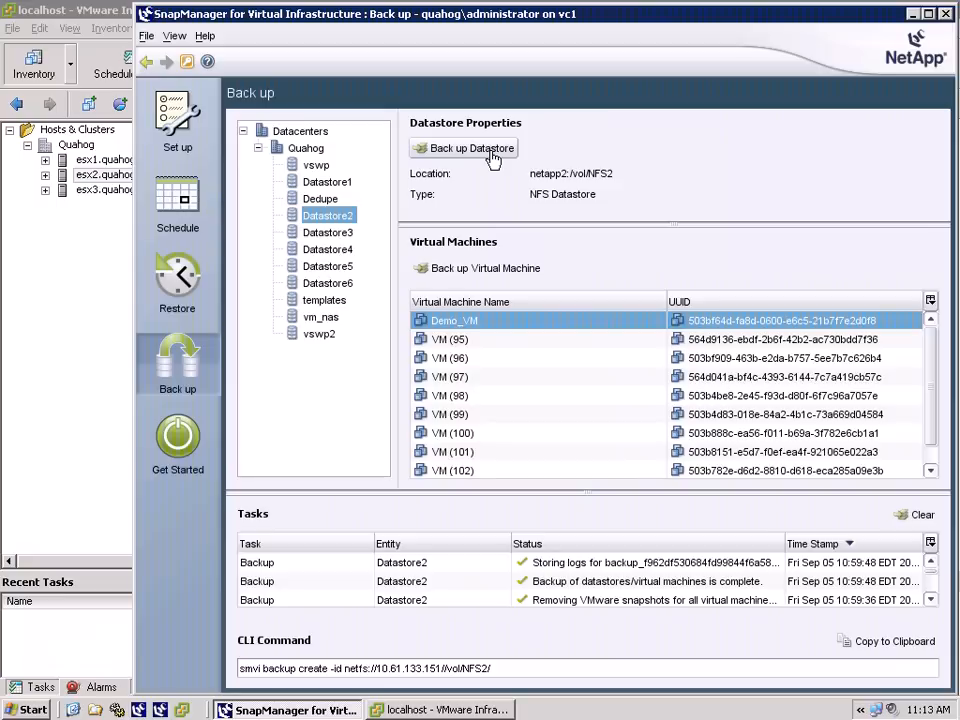
click(463, 148)
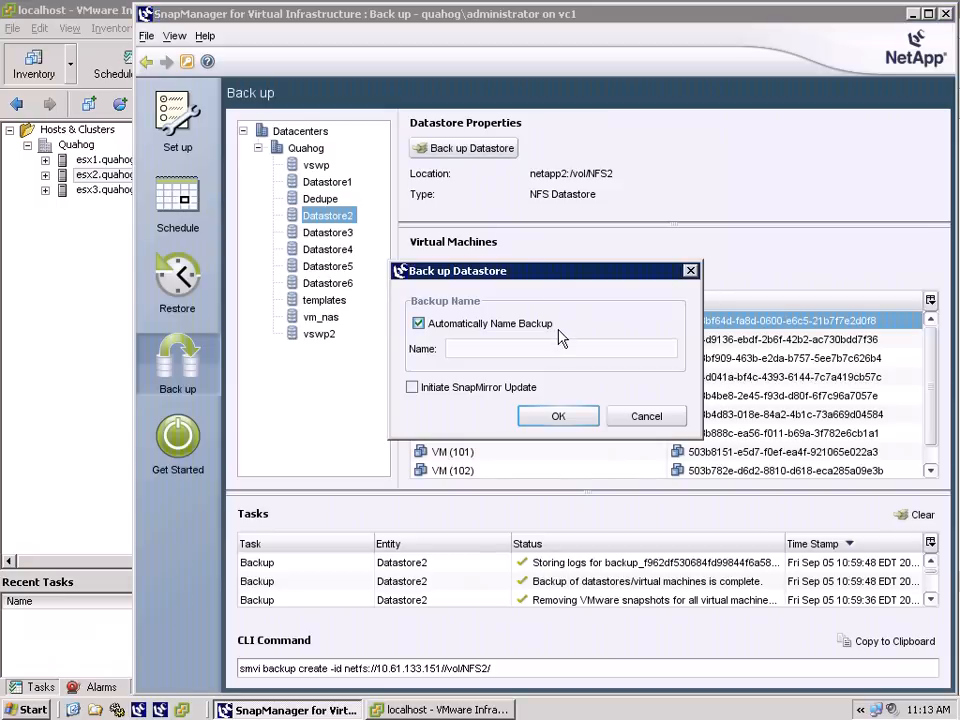
mouse_move(560, 375)
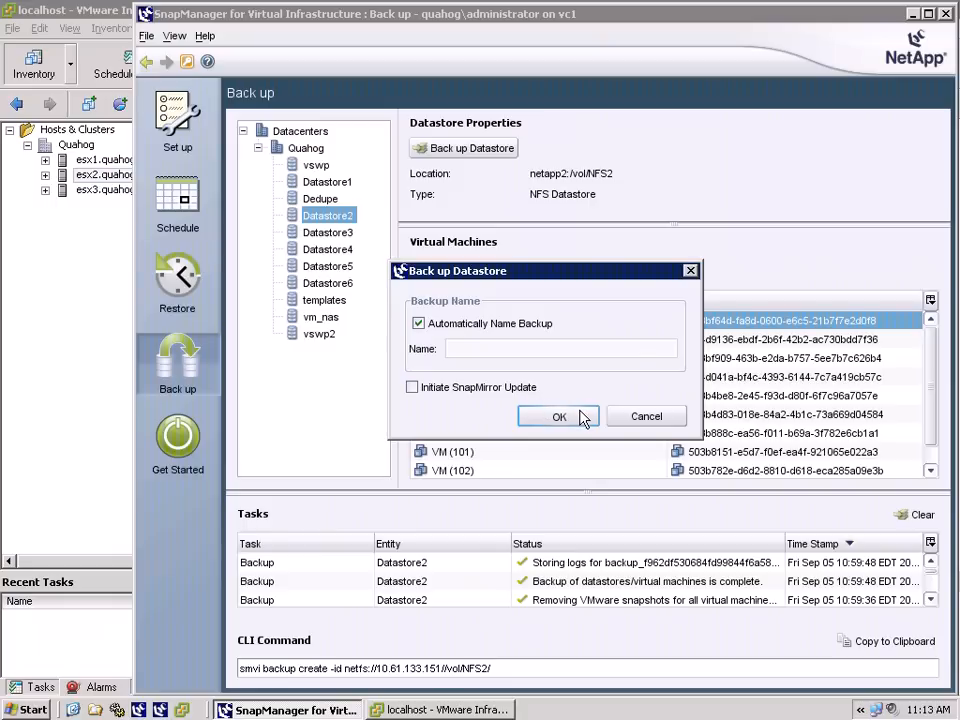
click(558, 416)
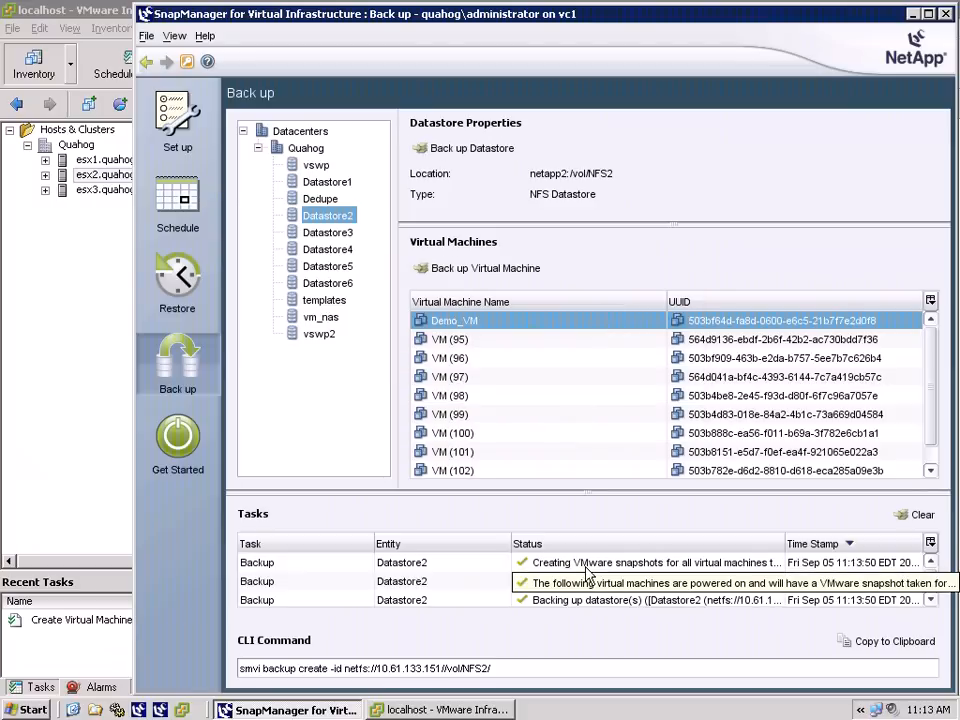
Step: Bring the VMware Infrastructure Client window to the front
click(438, 710)
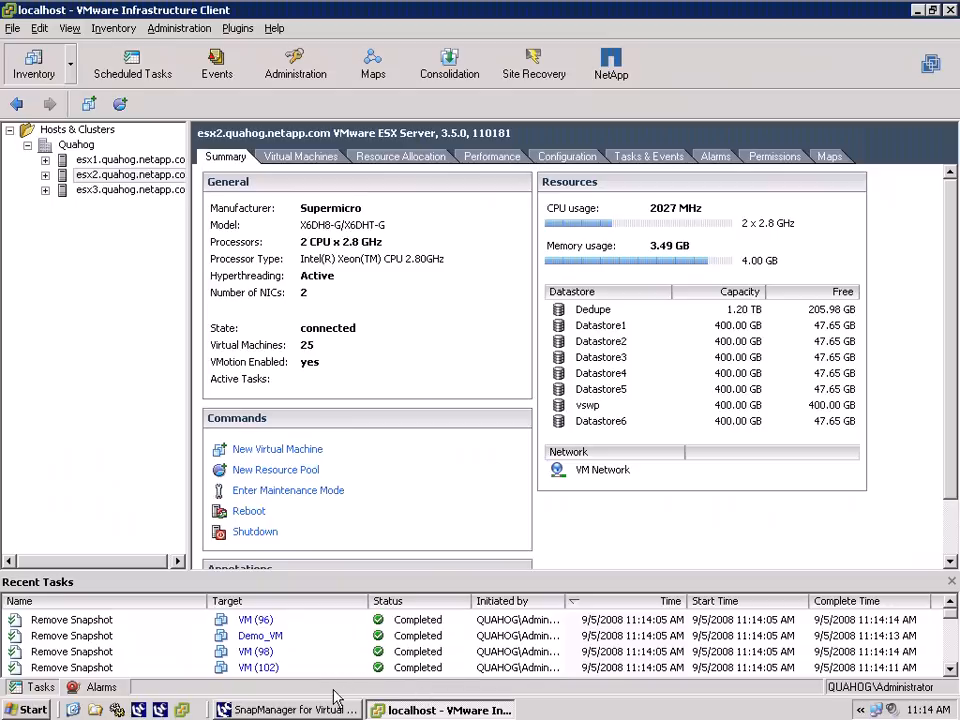
Step: Switch back to the VMware Infrastructure Client to power off Demo_VM
click(287, 710)
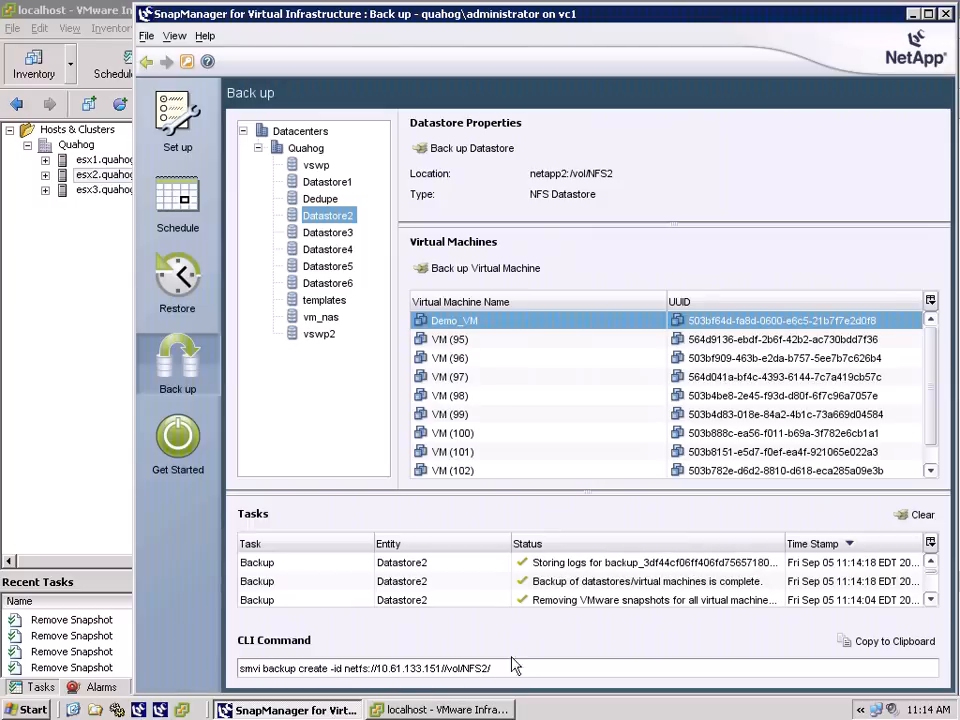
mouse_move(685, 588)
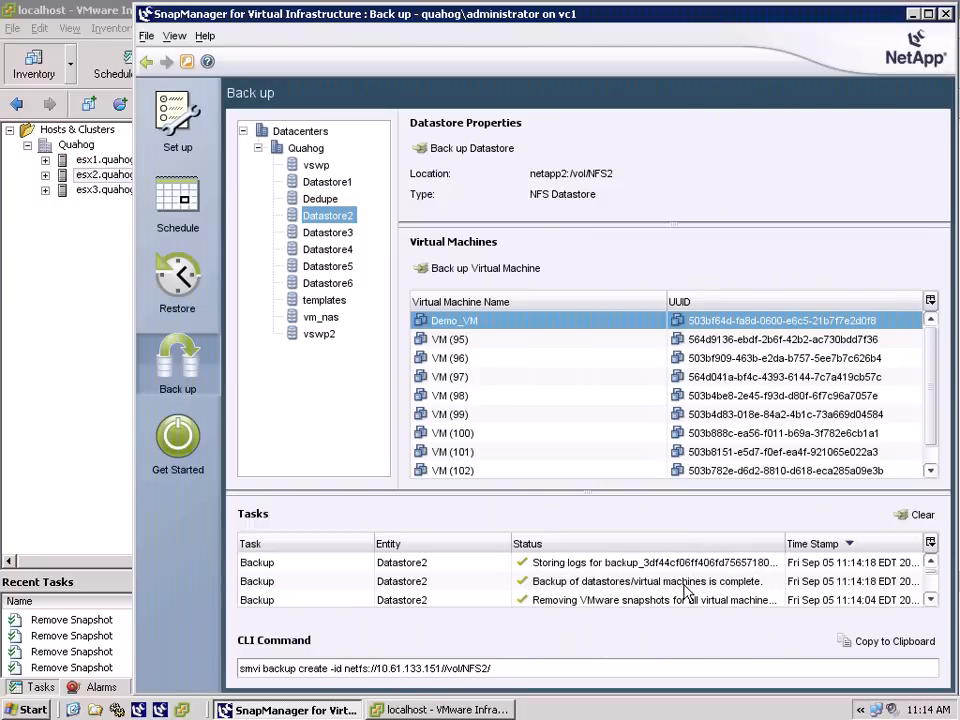
click(440, 710)
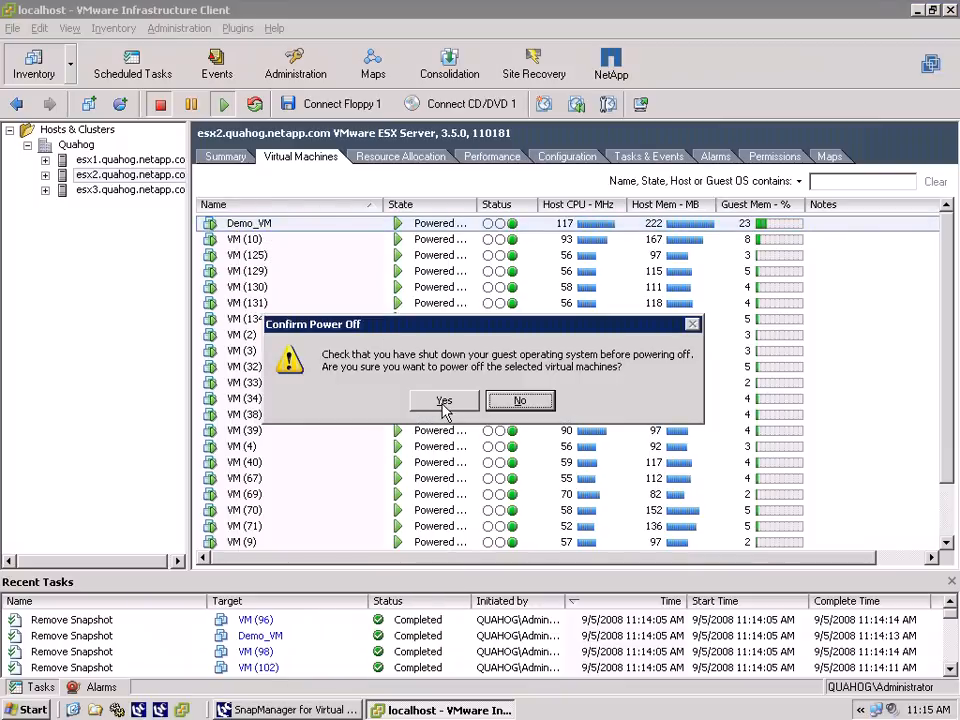
Step: Power off Demo_VM and delete its virtual disk from Datastore2 folder 01
click(443, 400)
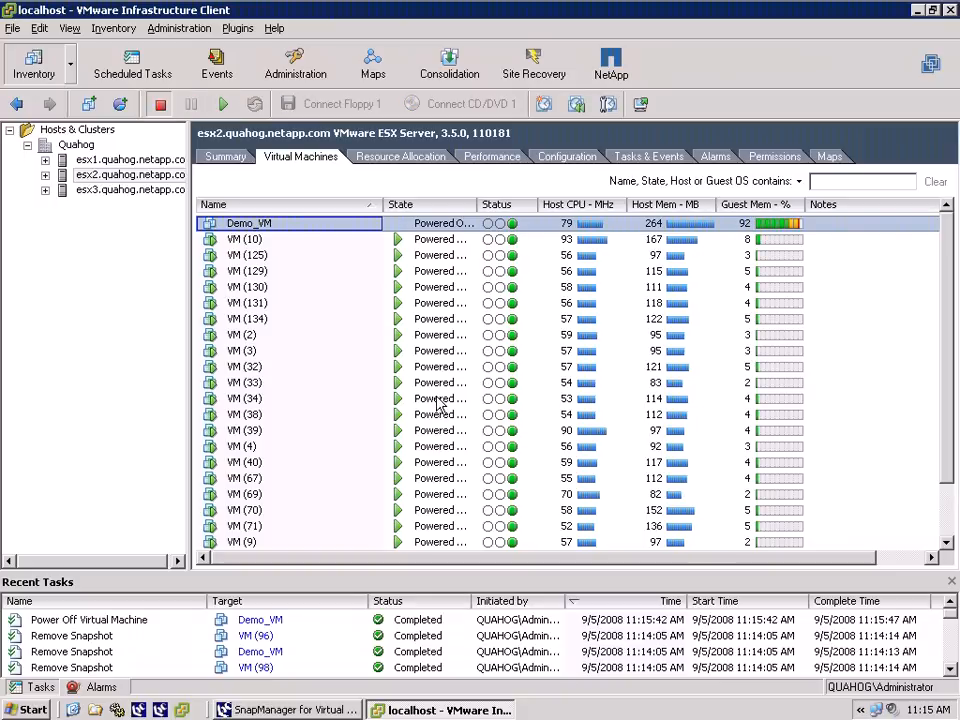
mouse_move(295, 244)
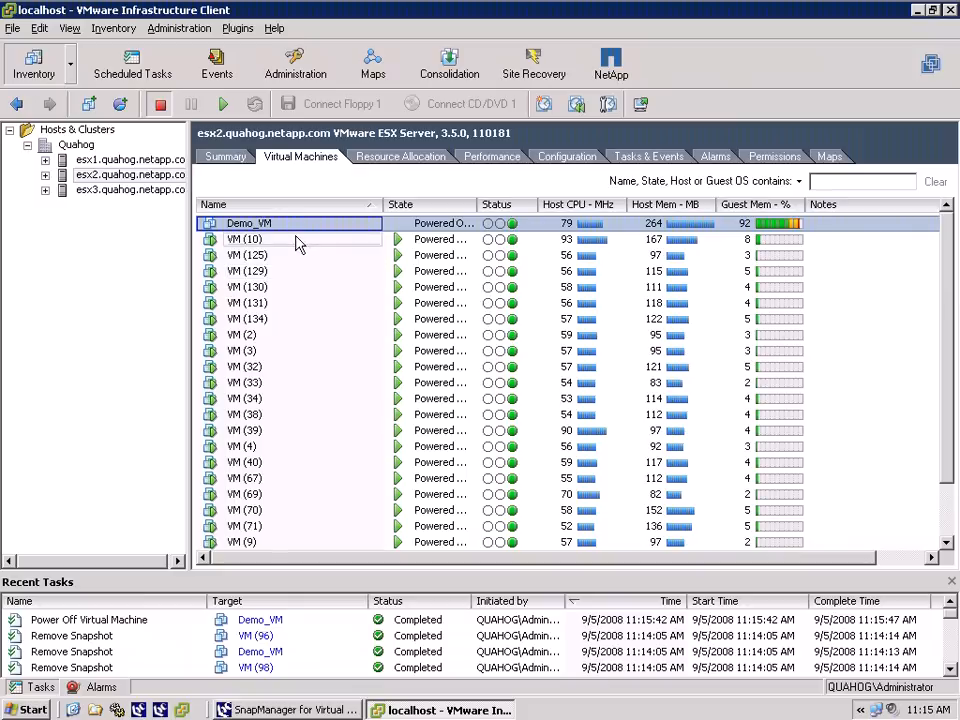
click(225, 156)
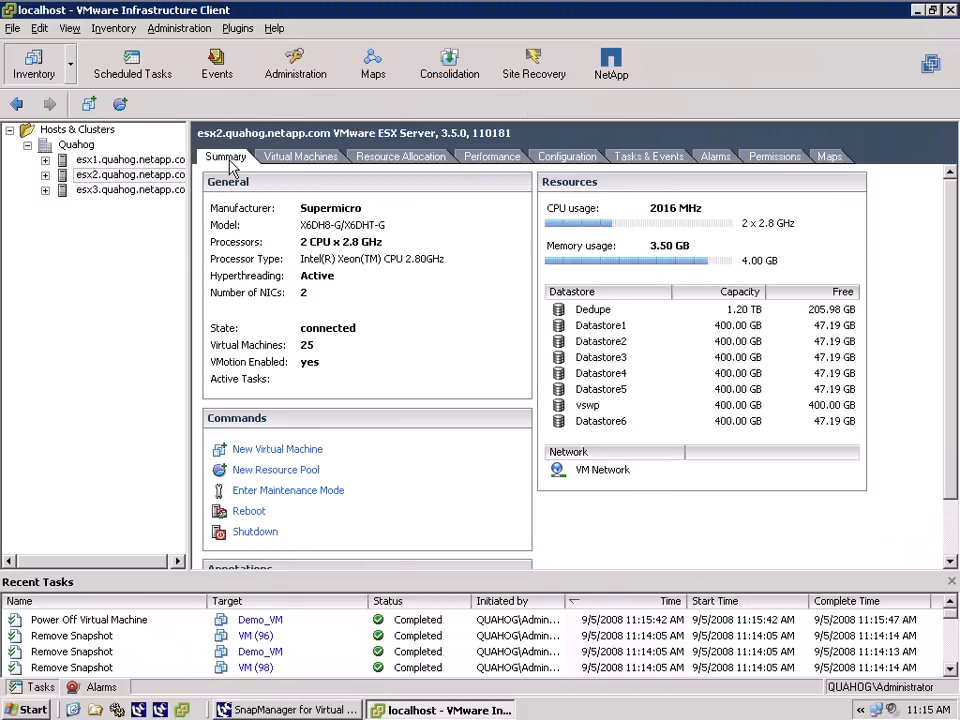
mouse_move(565, 349)
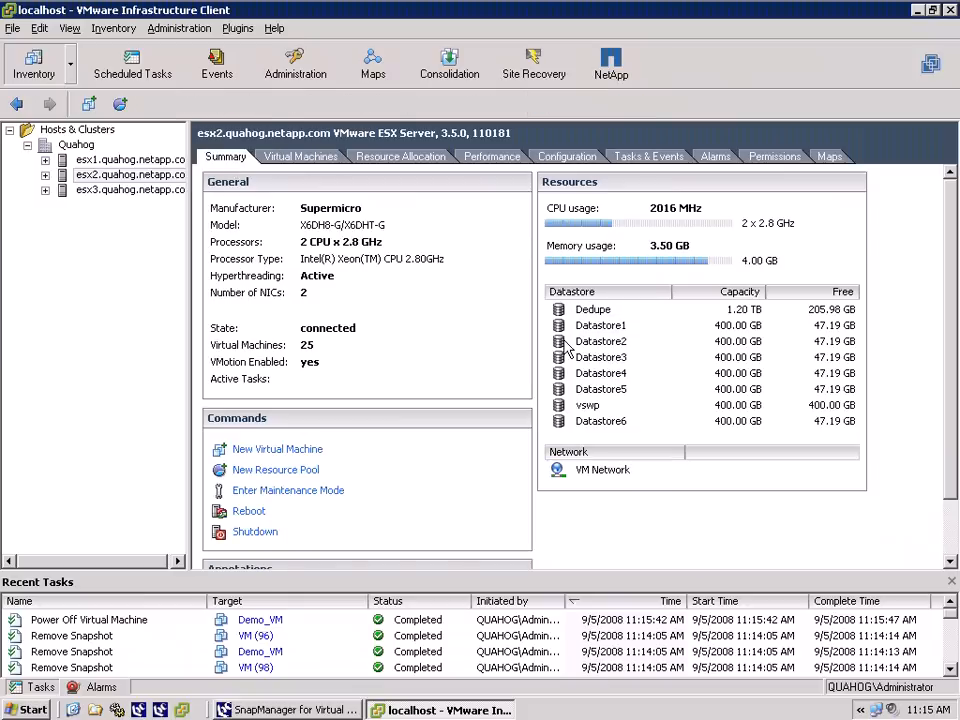
double_click(600, 341)
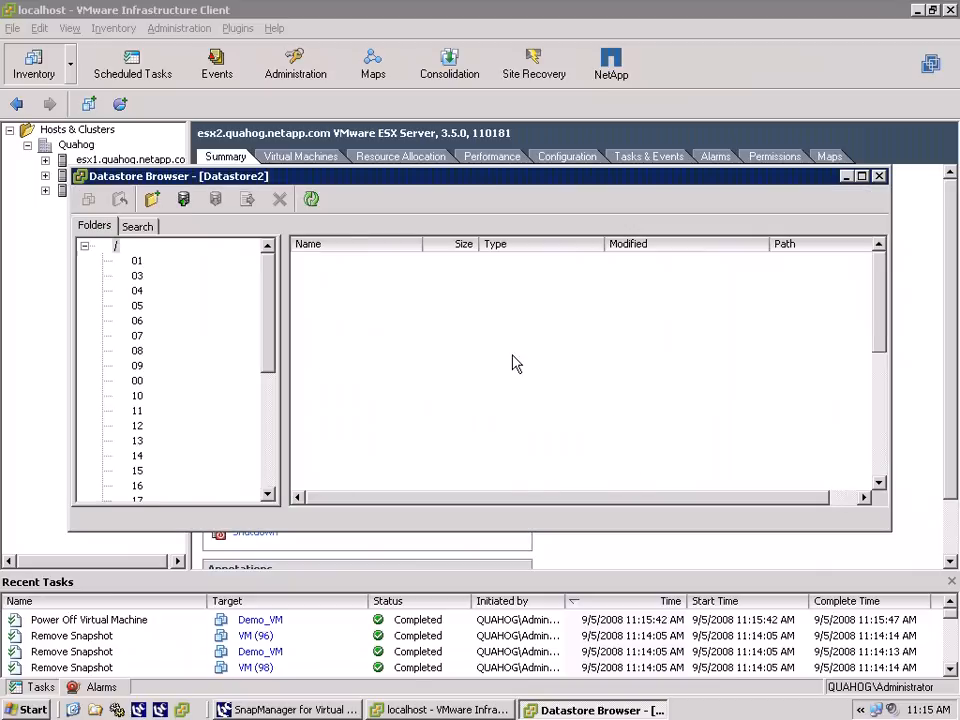
click(137, 260)
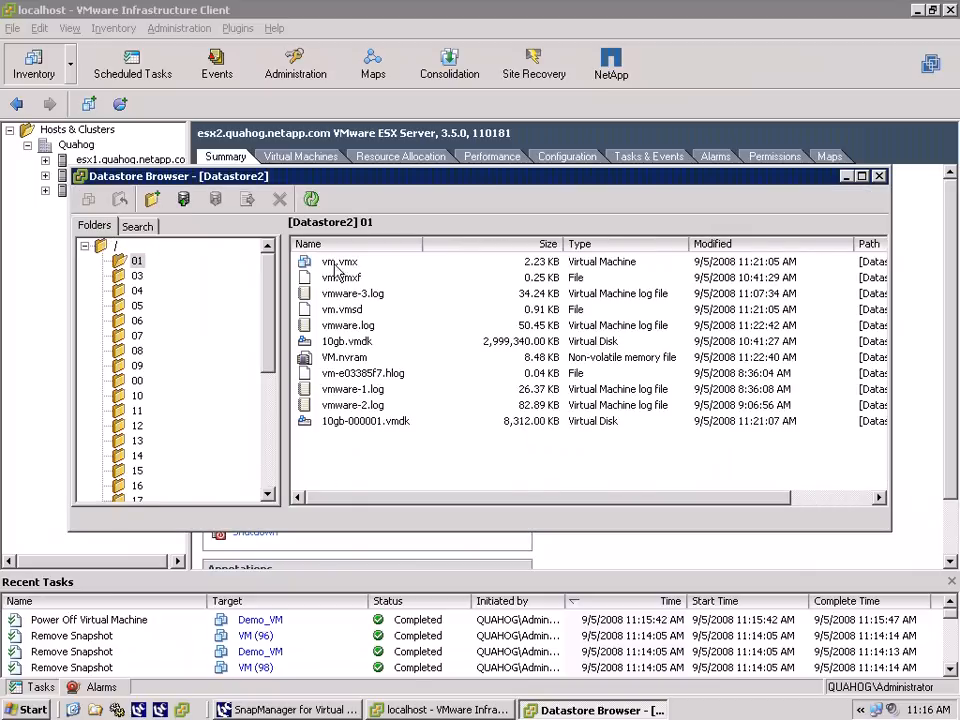
click(279, 198)
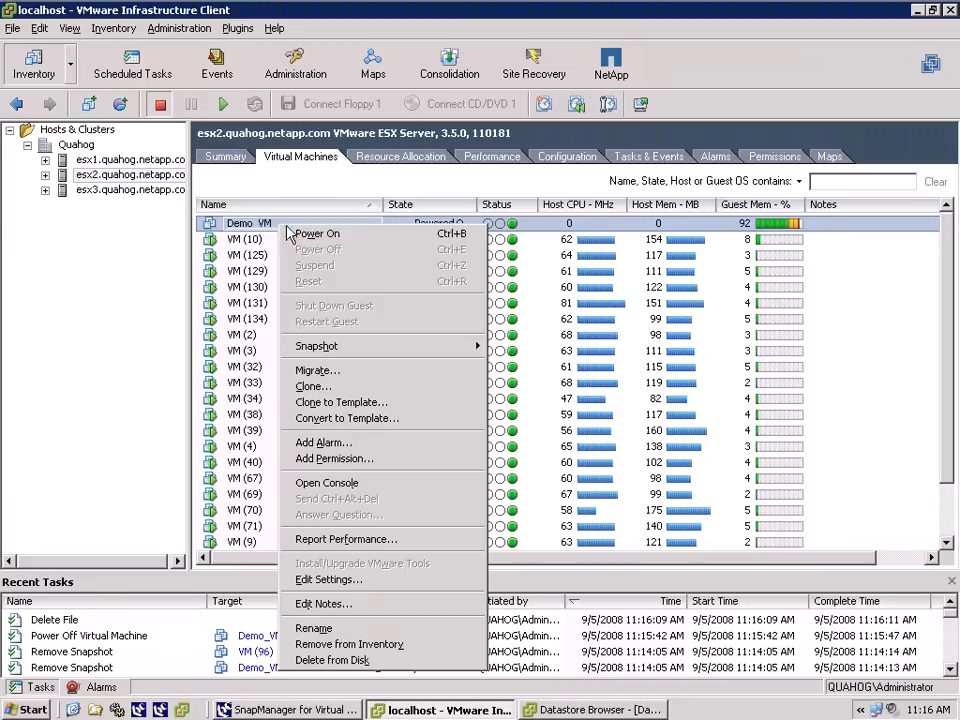
Step: Power on Demo_VM from its context menu
click(316, 233)
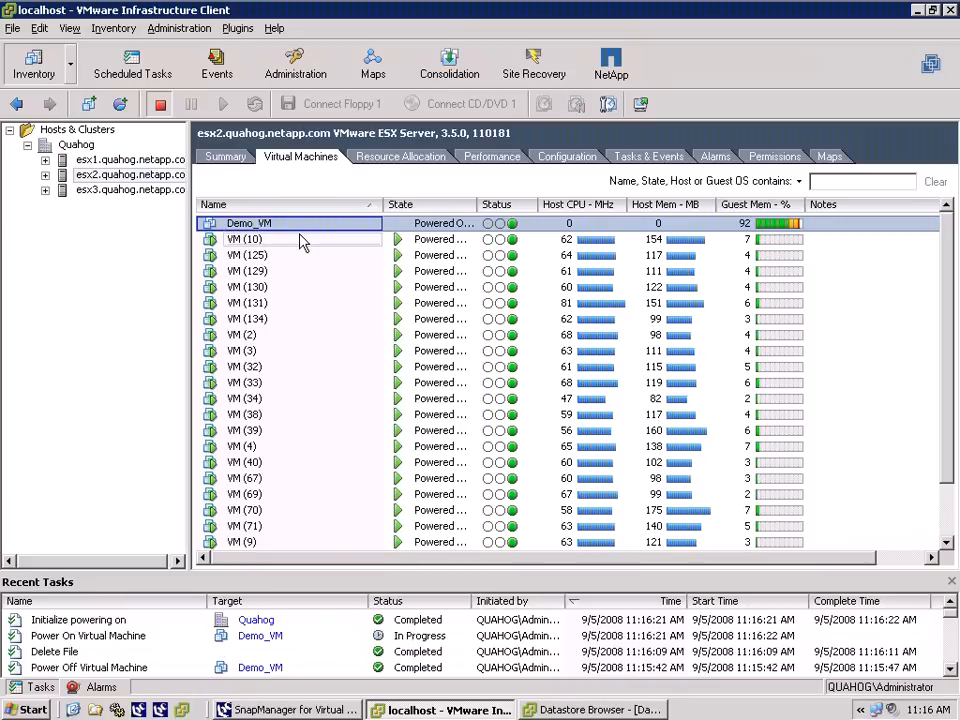
mouse_move(312, 238)
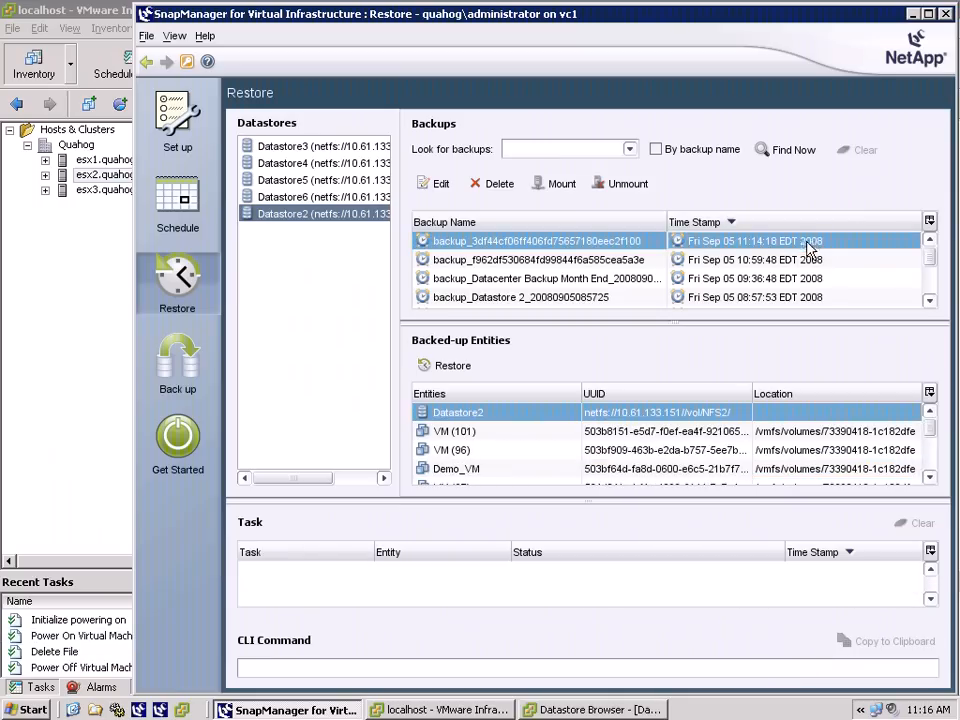
Step: Restore Demo_VM from Datastore2's 11:14:18 backup, then return to the Datastore2 file browser
click(456, 468)
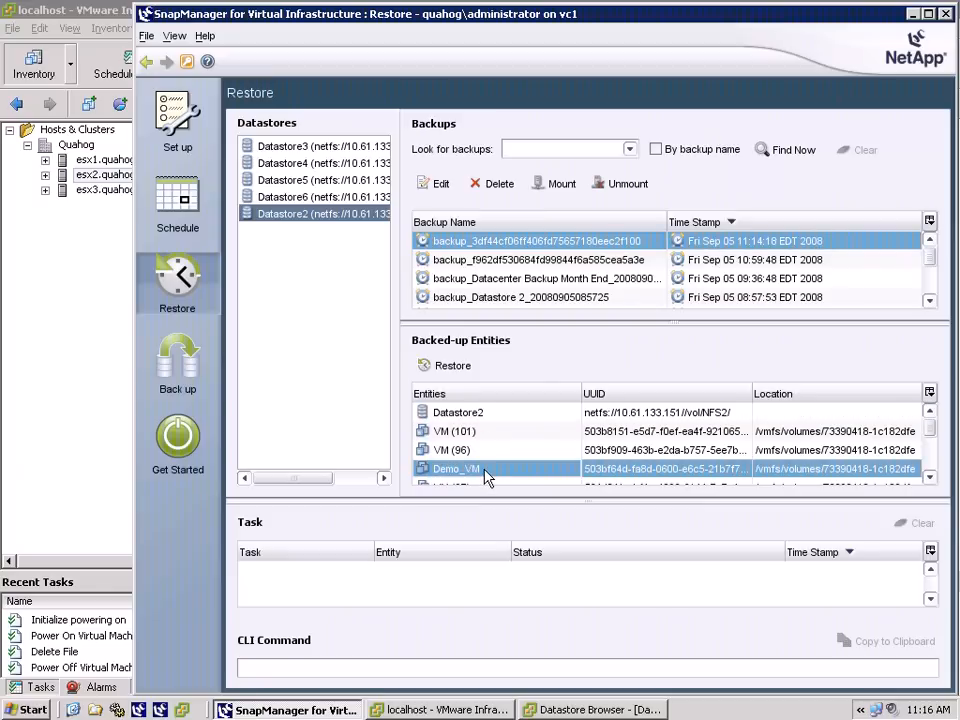
mouse_move(458, 368)
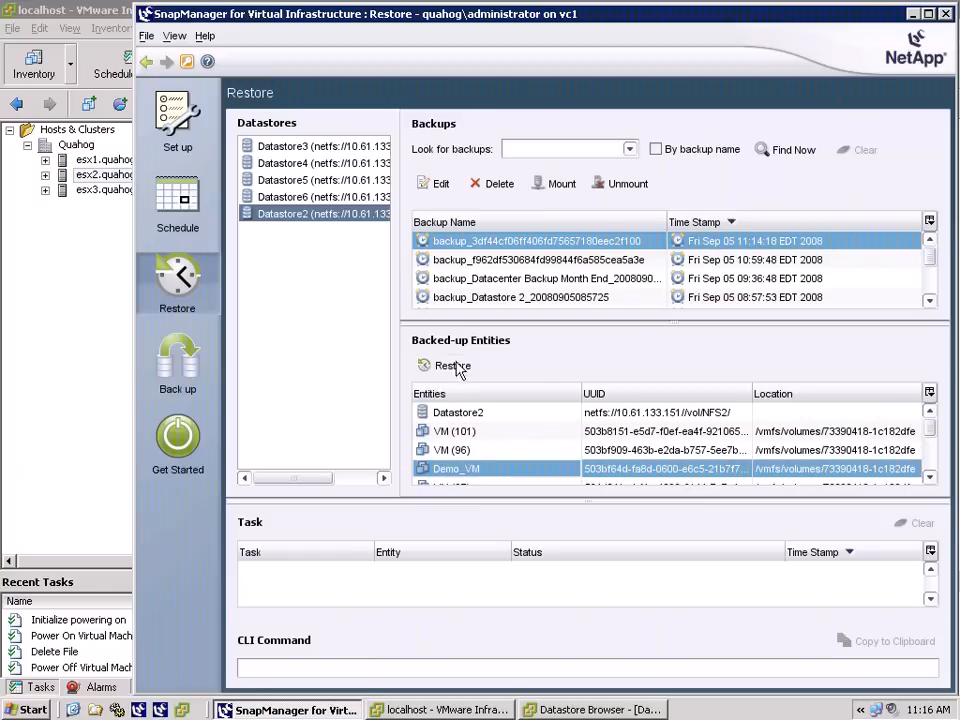
click(452, 365)
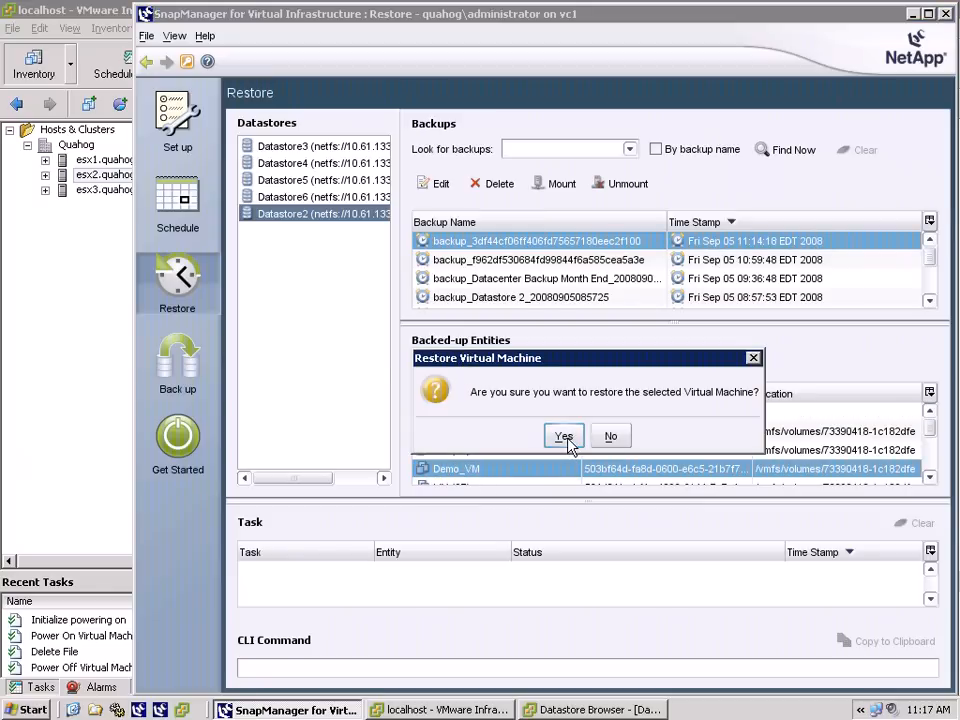
click(564, 436)
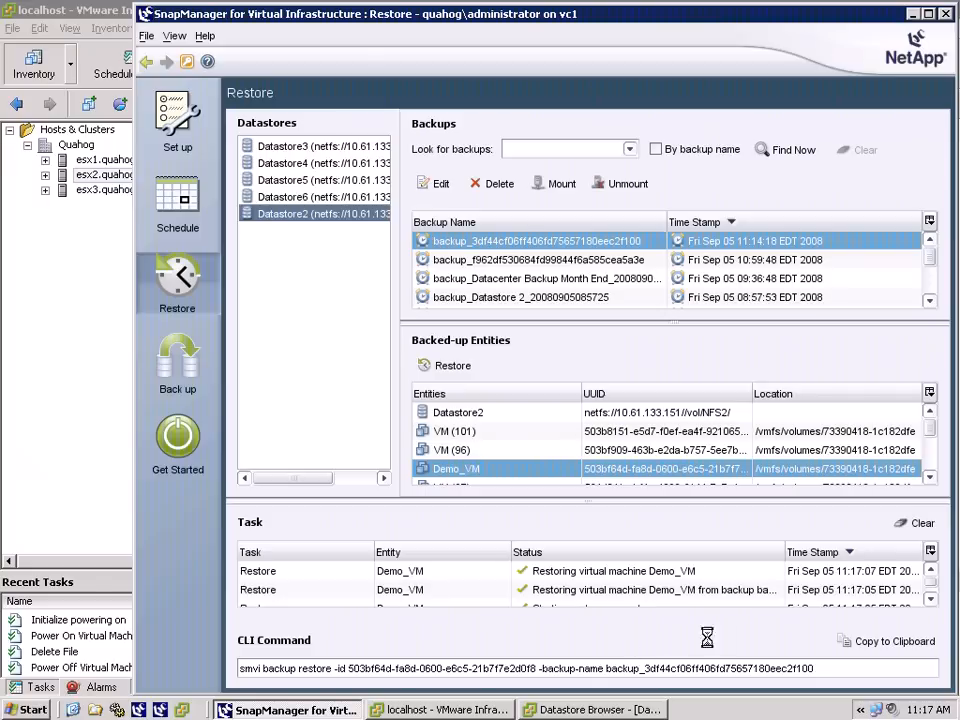
click(590, 710)
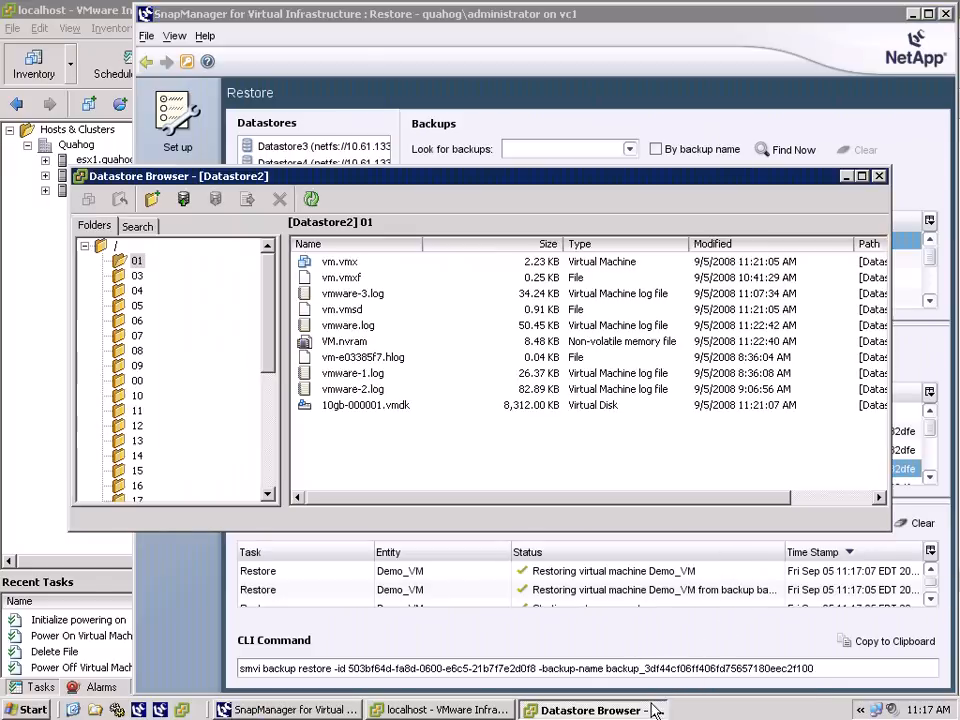
Step: Refresh folder 01 to confirm 10gb.vmdk is back, then power on Demo_VM
click(312, 198)
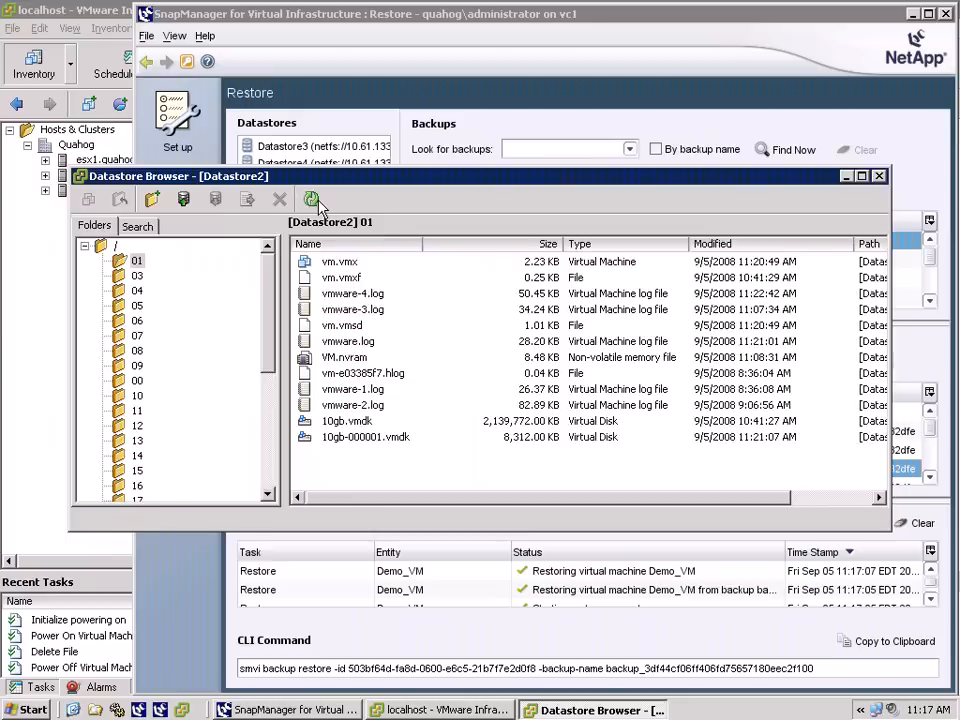
click(878, 176)
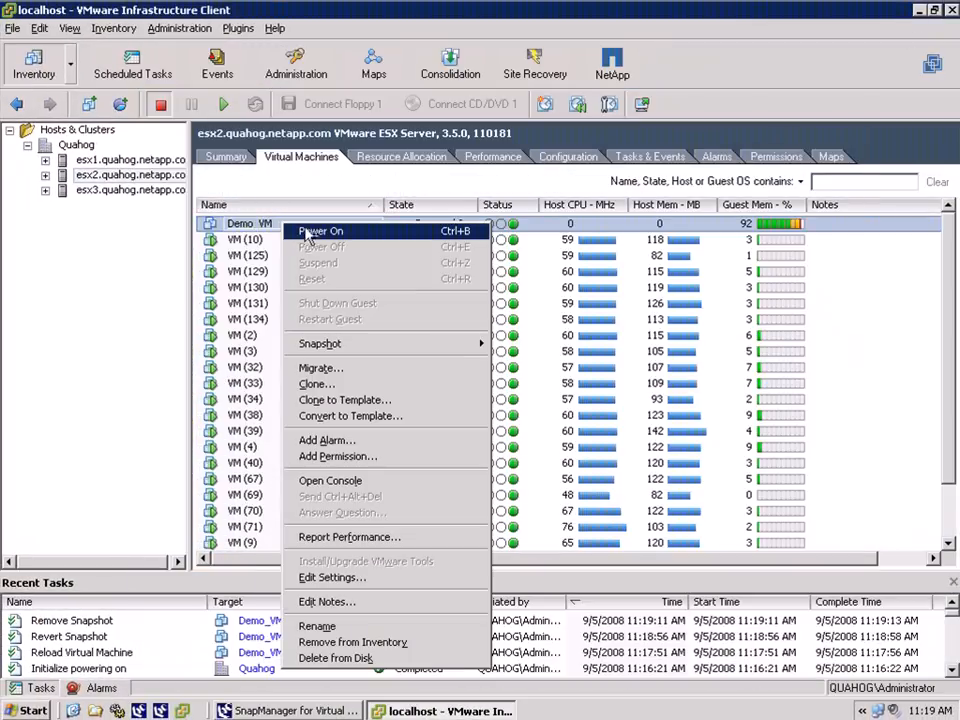
click(320, 231)
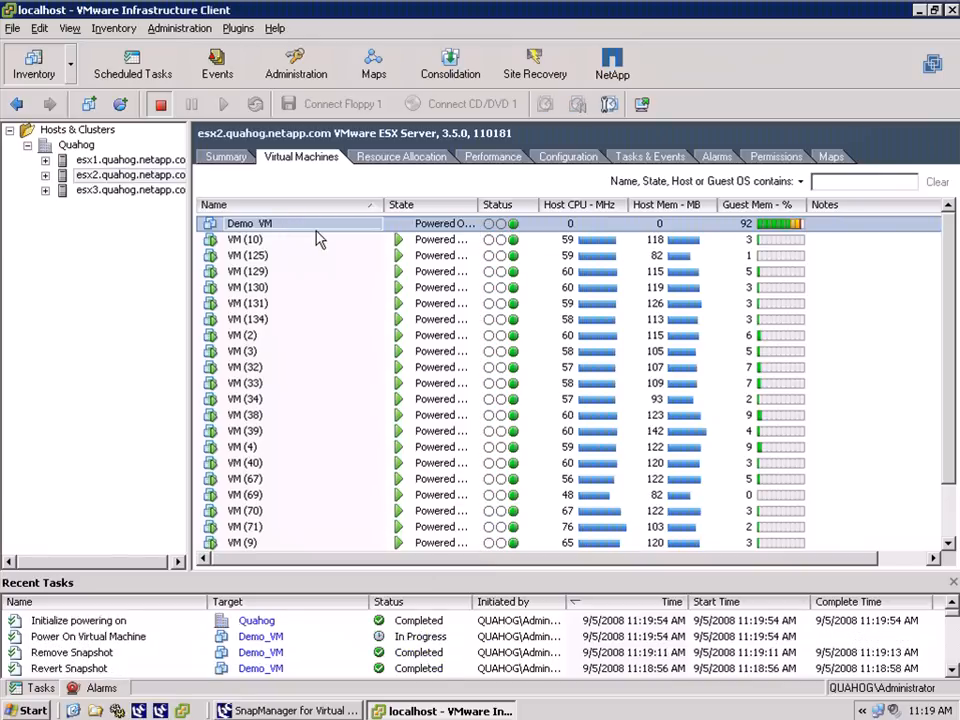